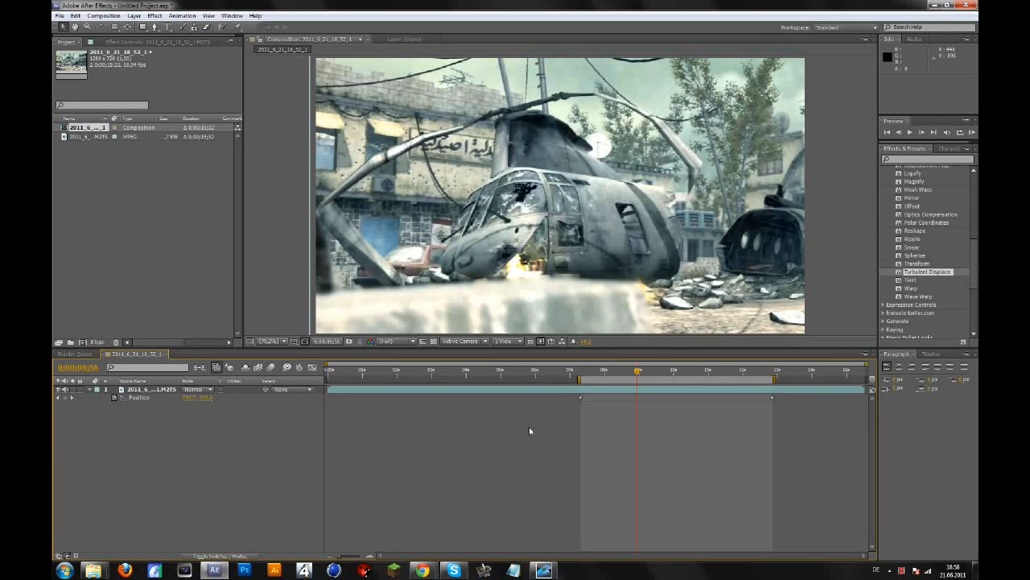
{"action": "mouse_move", "coordinate": [585, 374]}
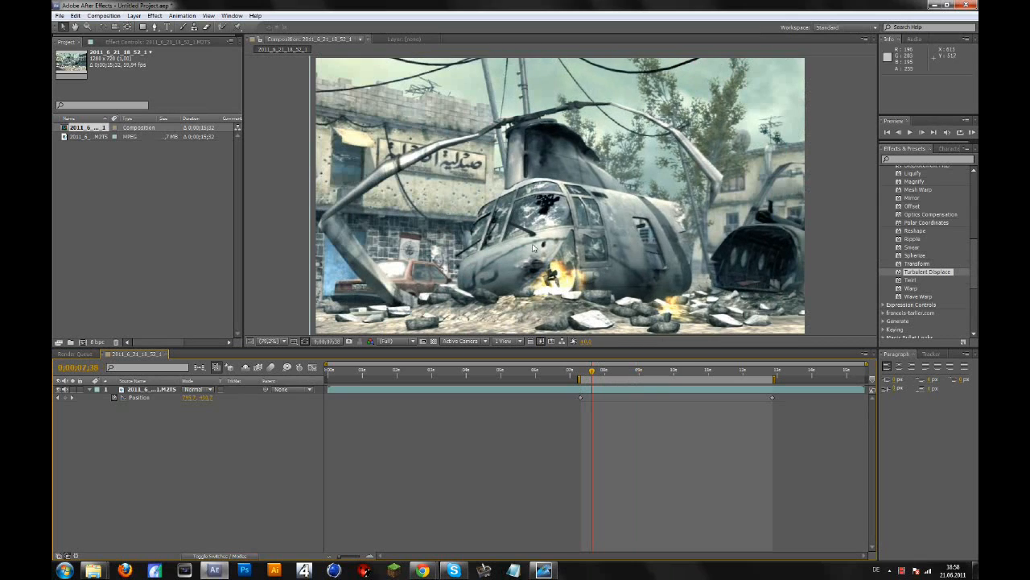
{"action": "mouse_move", "coordinate": [606, 234]}
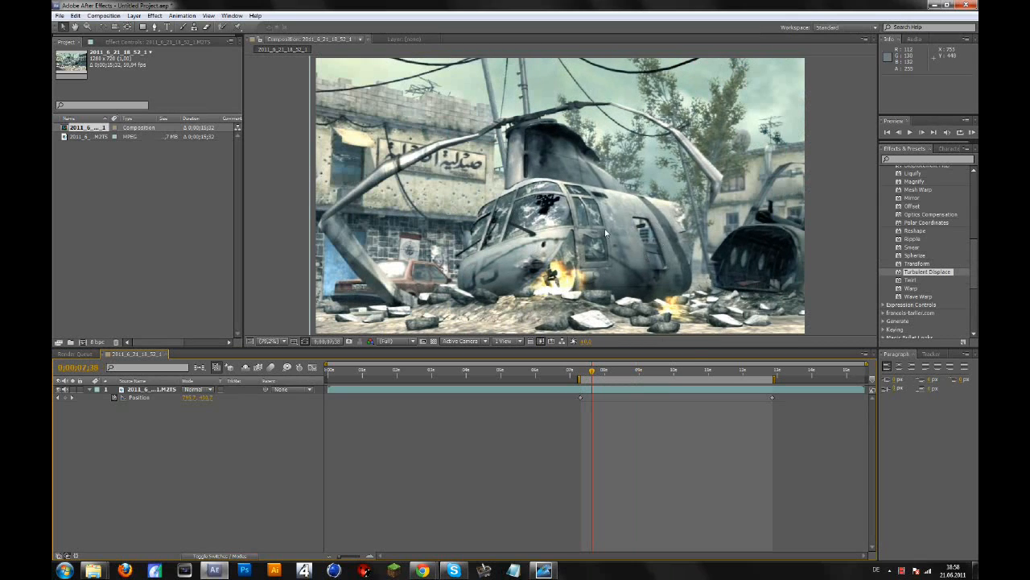
{"action": "mouse_move", "coordinate": [634, 287]}
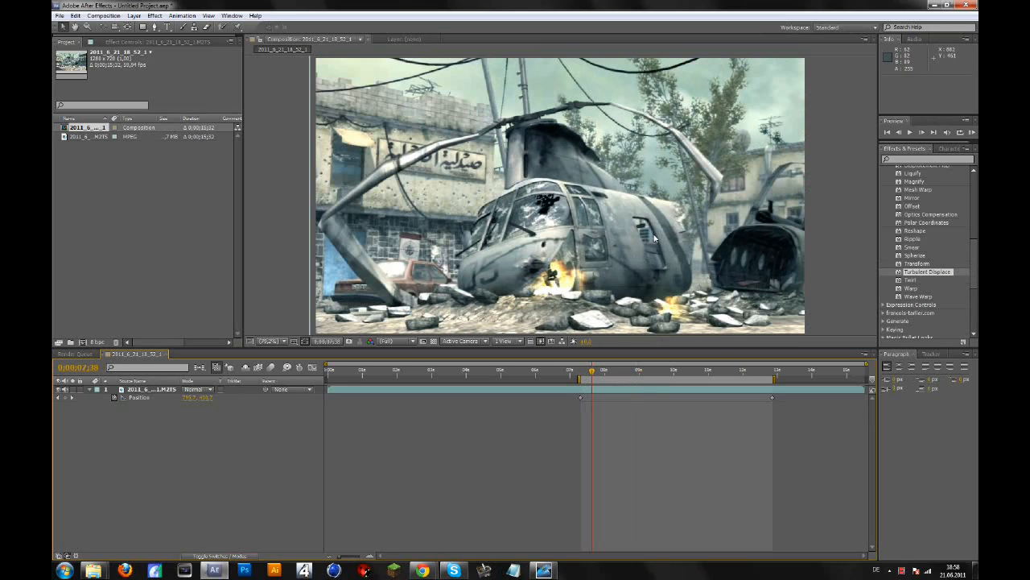
{"action": "mouse_move", "coordinate": [592, 370]}
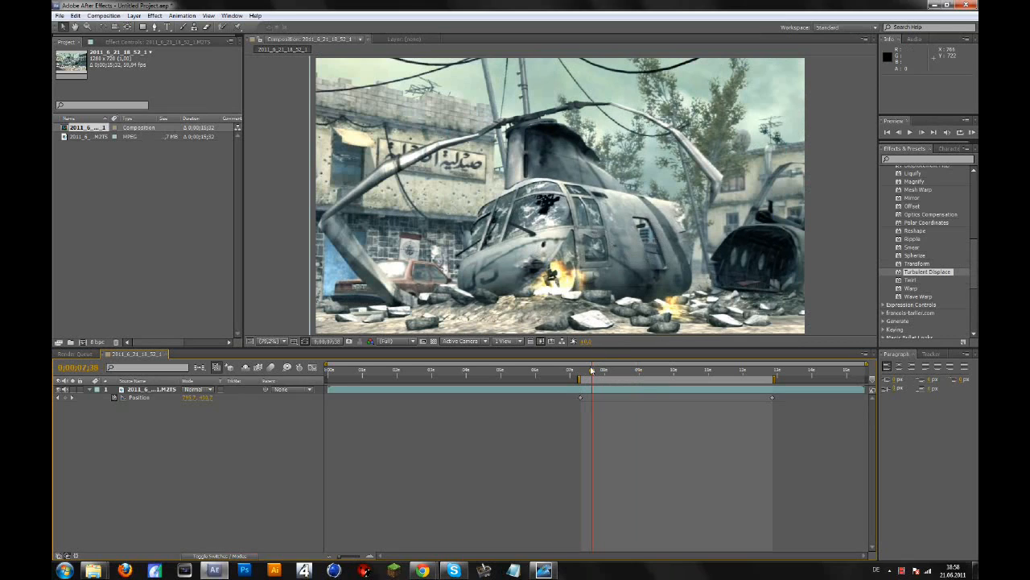
{"action": "mouse_move", "coordinate": [591, 371]}
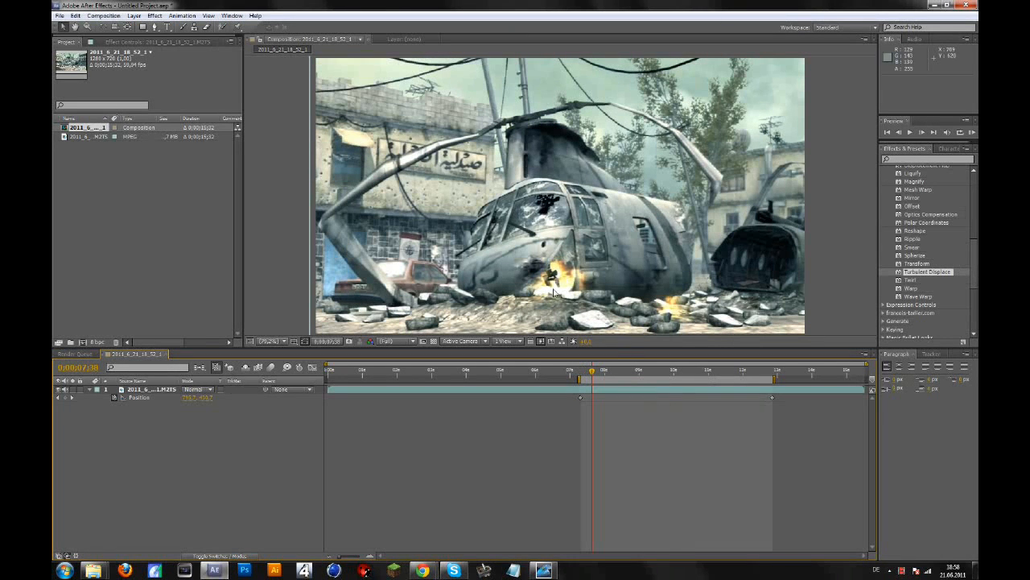
{"action": "mouse_move", "coordinate": [825, 264]}
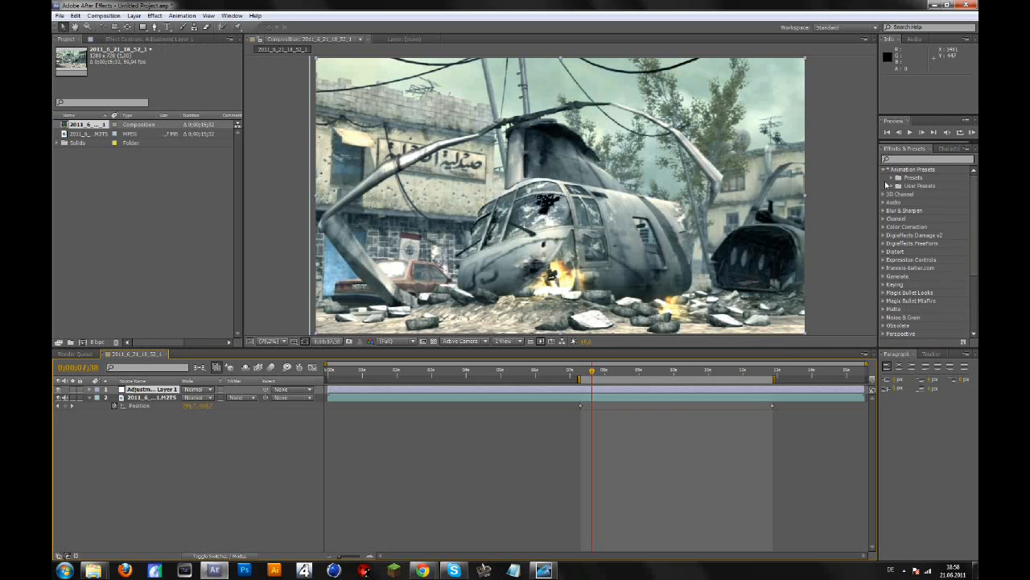
- Apply the saved CC user preset (Curves, CC Toner, Color Balance, Color Link) to the adjustment layer
{"action": "left_click", "coordinate": [889, 186]}
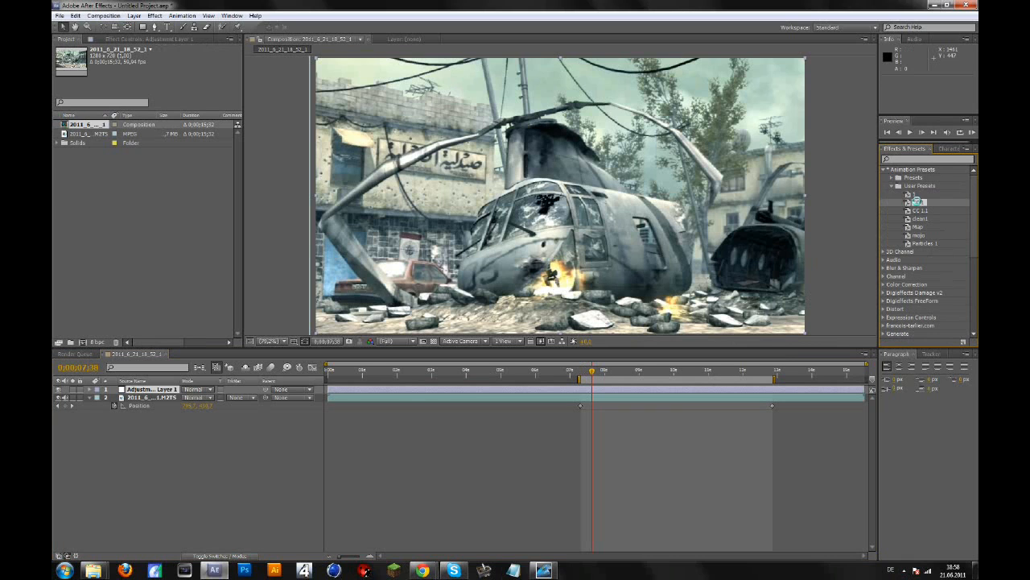
{"action": "double_click", "coordinate": [918, 202]}
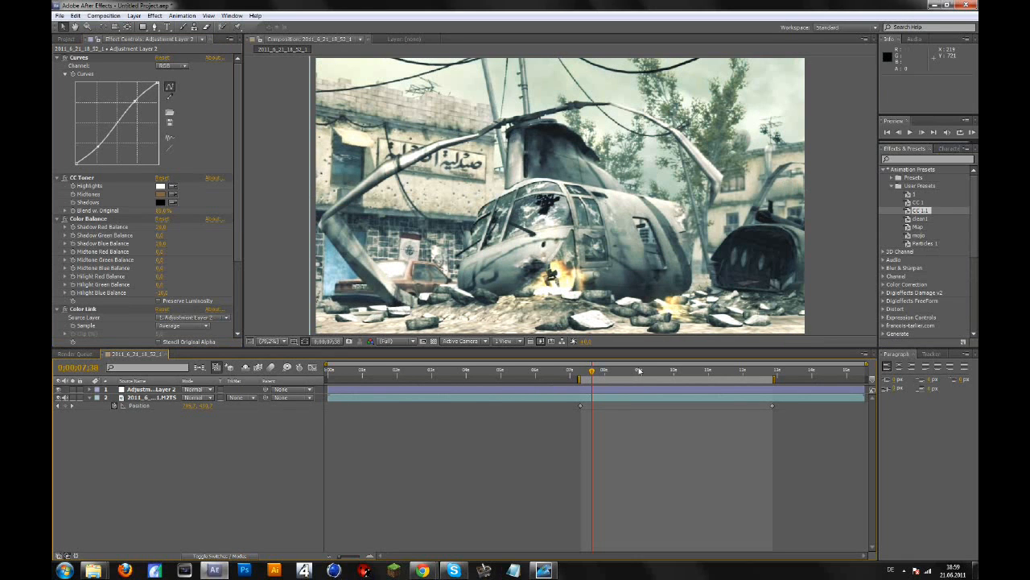
{"action": "left_click", "coordinate": [630, 370]}
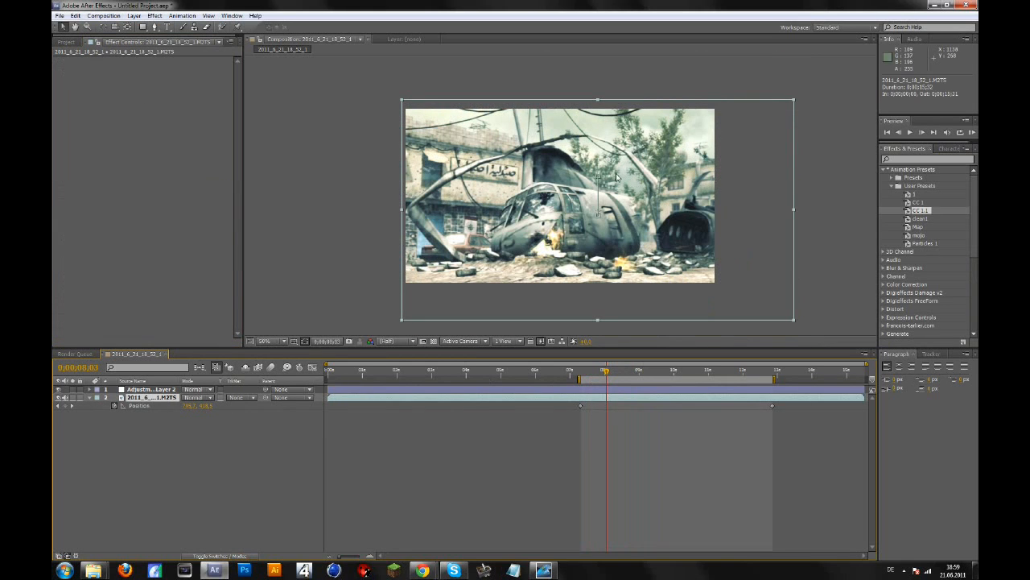
{"action": "mouse_move", "coordinate": [802, 176]}
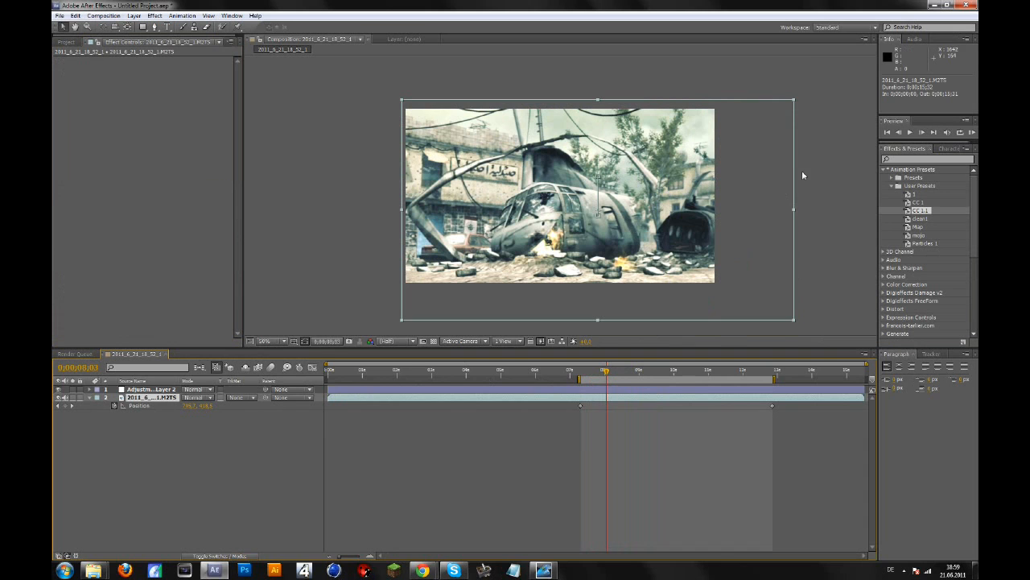
{"action": "mouse_move", "coordinate": [695, 214]}
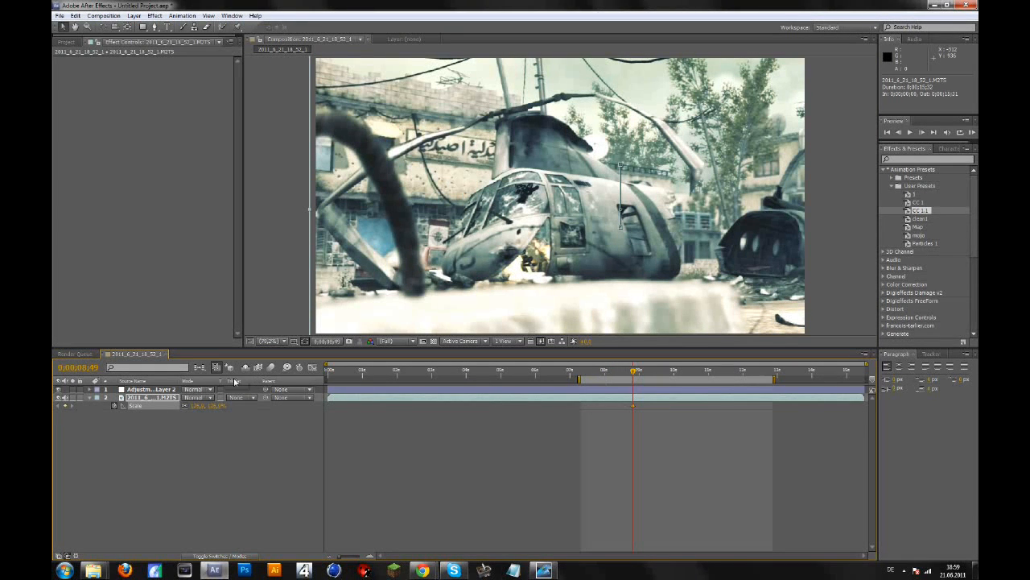
{"action": "mouse_move", "coordinate": [234, 381]}
{"action": "type", "text": "gau"}
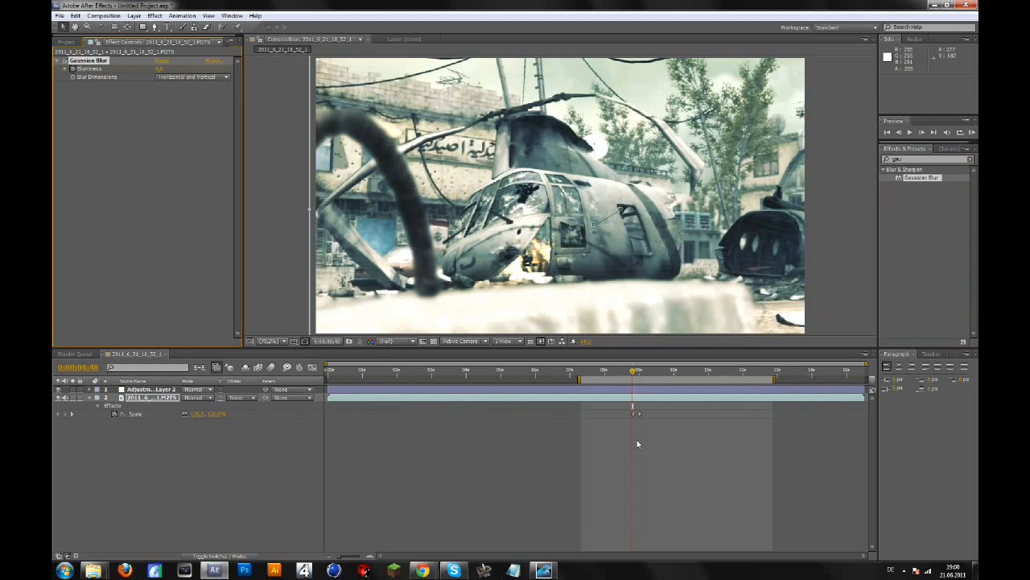
- Select the gameplay footage layer in the timeline
{"action": "left_click", "coordinate": [636, 370]}
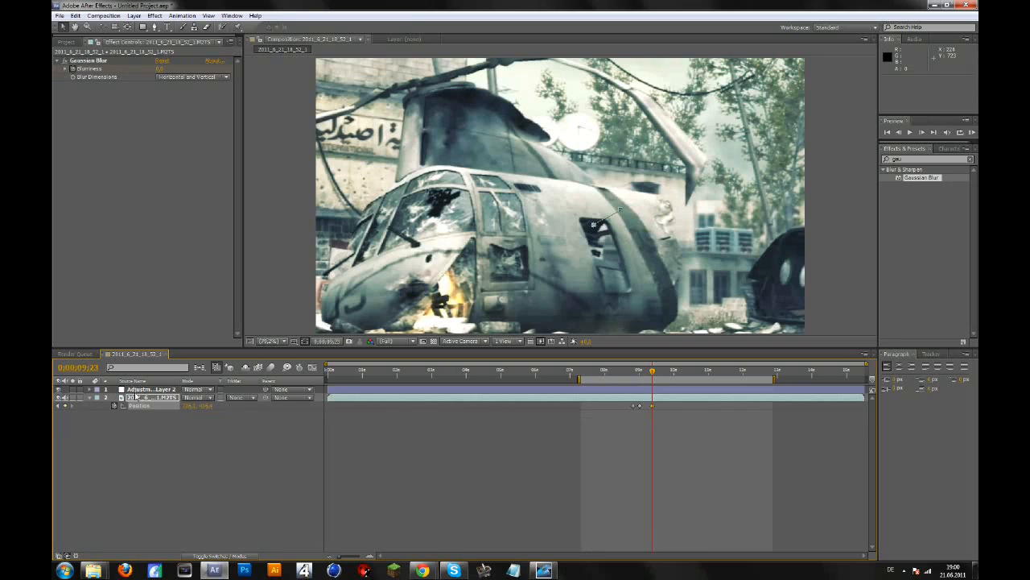
- Add Scale keyframes that zoom back out to a wider helicopter shot
{"action": "left_click", "coordinate": [72, 398]}
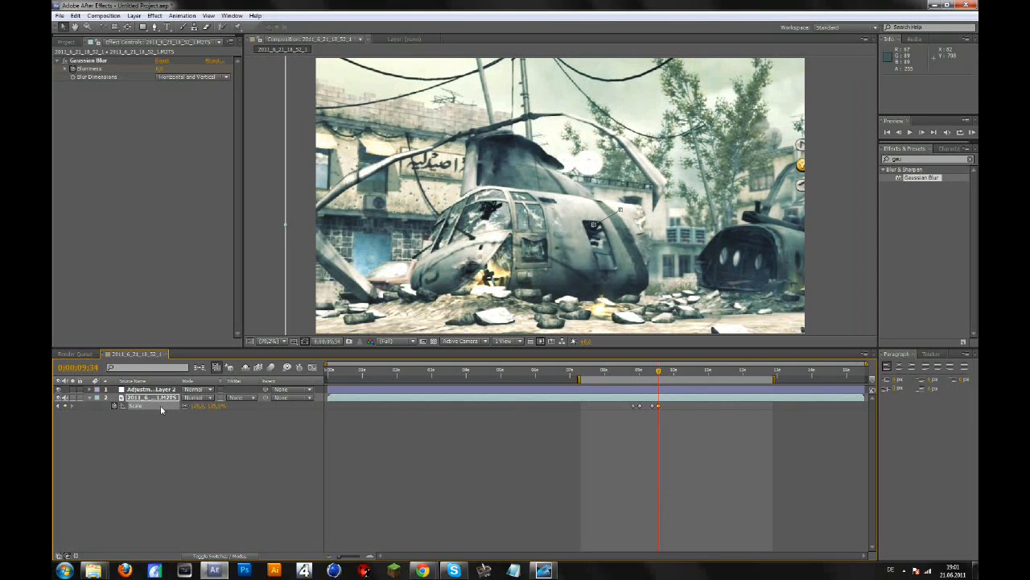
{"action": "mouse_move", "coordinate": [475, 274]}
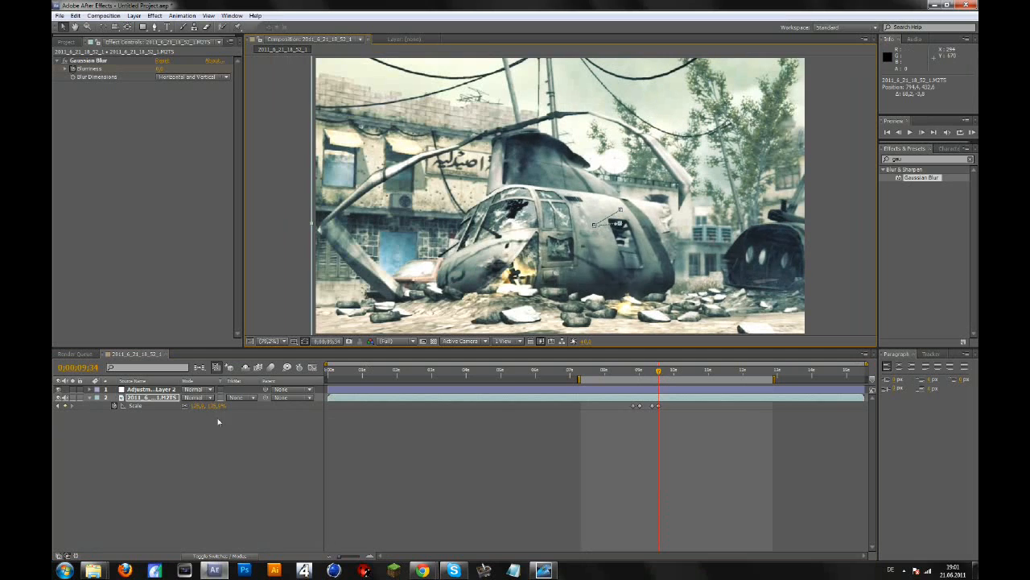
{"action": "mouse_move", "coordinate": [418, 425]}
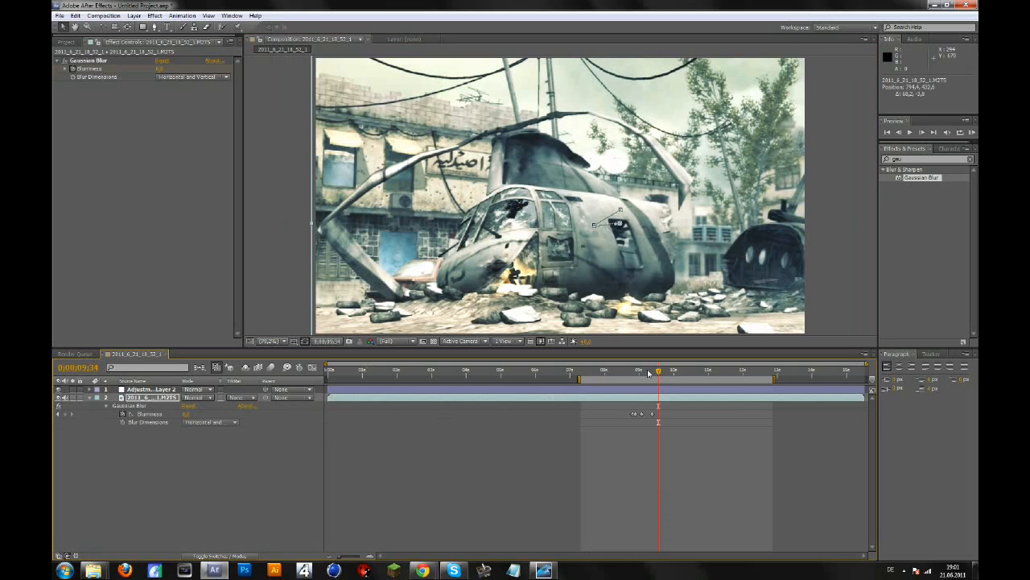
{"action": "mouse_move", "coordinate": [659, 371]}
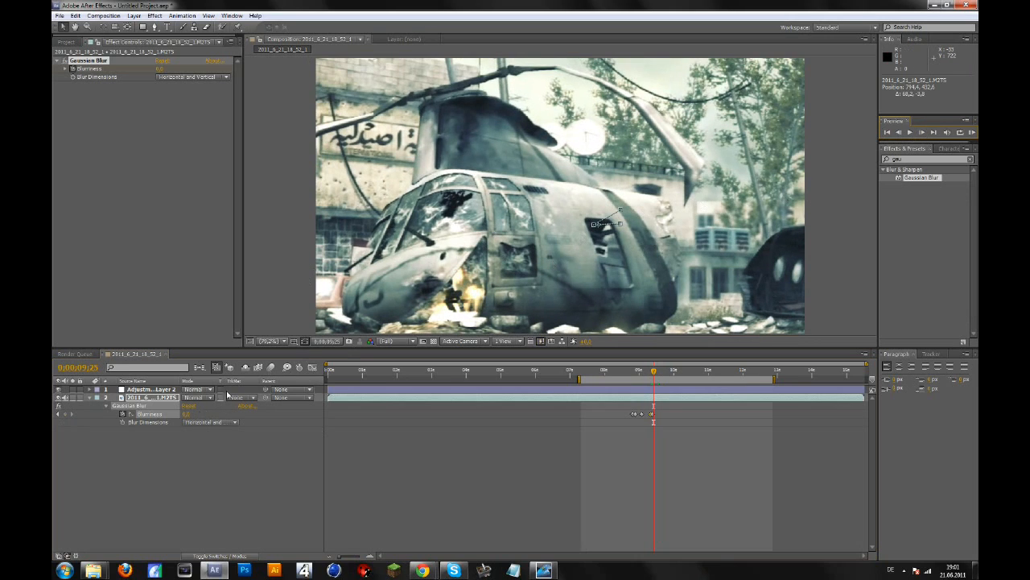
- Raise the Gaussian Blur Blurriness at the zoom keyframe and RAM-preview the focus pull
{"action": "double_click", "coordinate": [191, 413]}
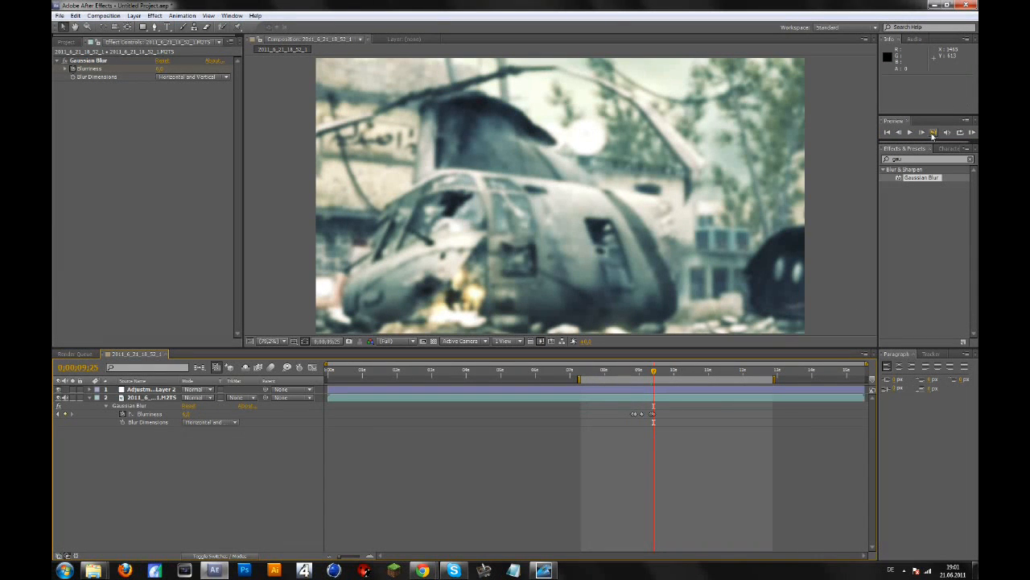
{"action": "left_click", "coordinate": [909, 132]}
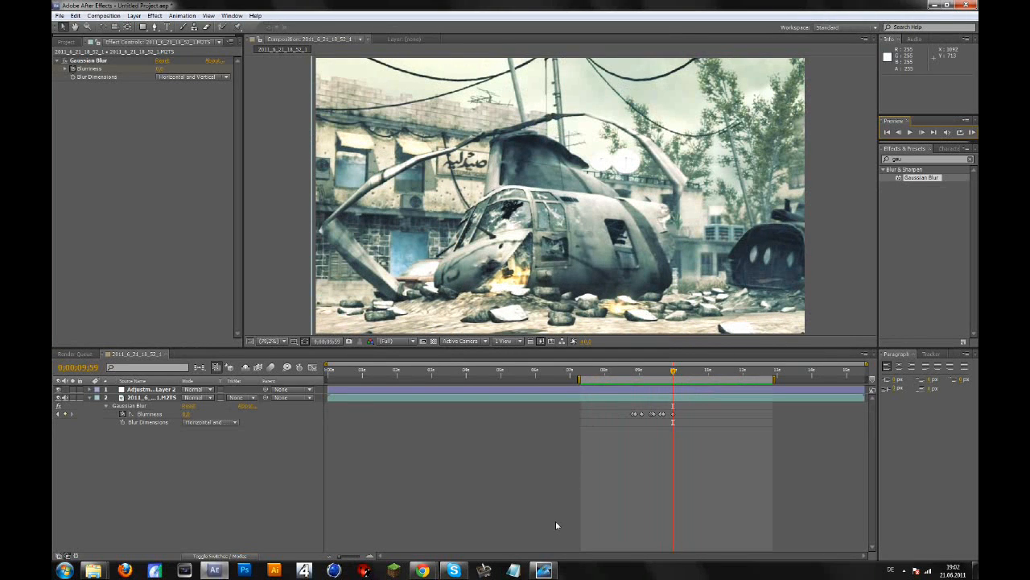
{"action": "mouse_move", "coordinate": [546, 542]}
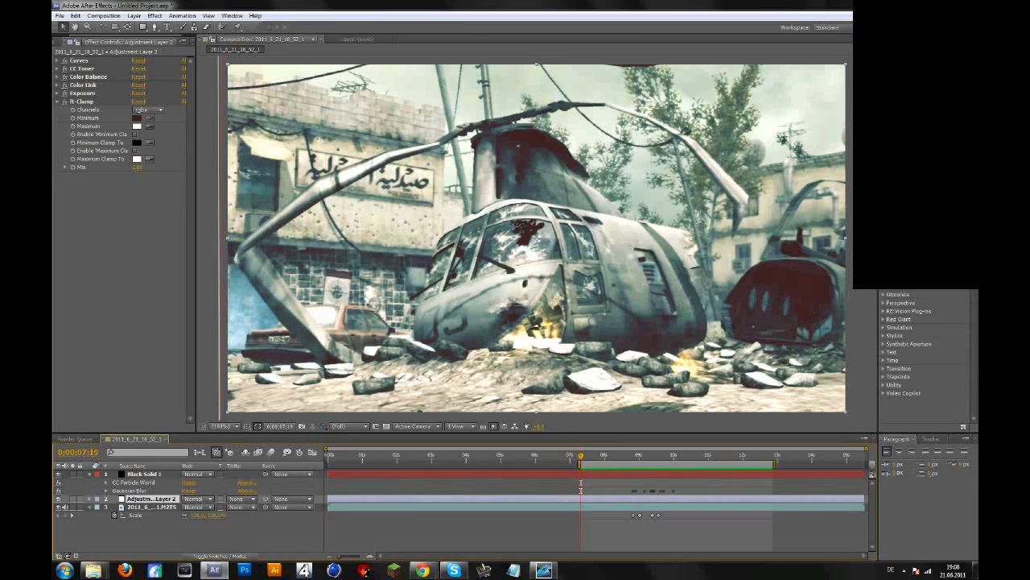
{"action": "mouse_move", "coordinate": [771, 172]}
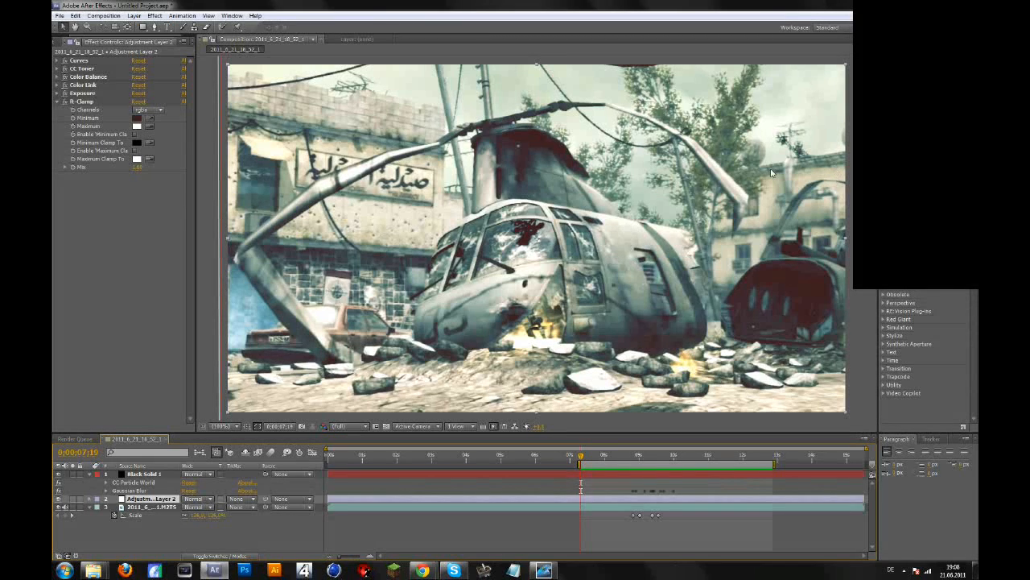
{"action": "mouse_move", "coordinate": [633, 327]}
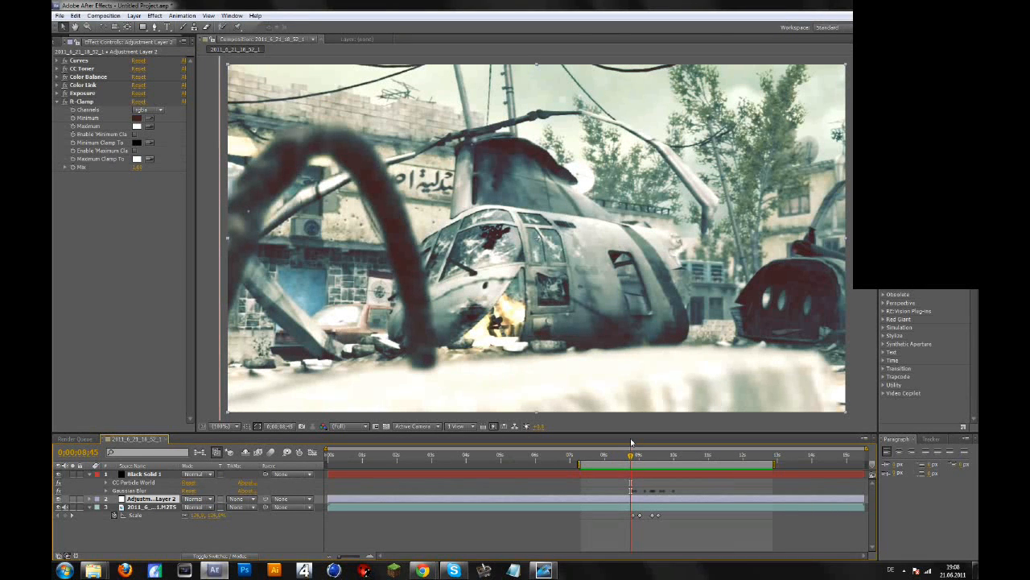
{"action": "mouse_move", "coordinate": [610, 515]}
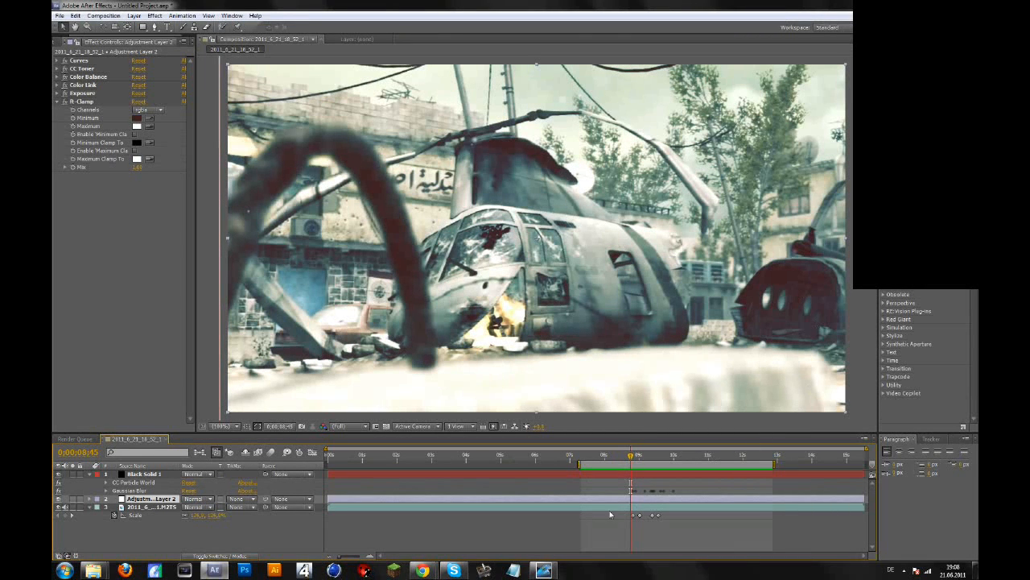